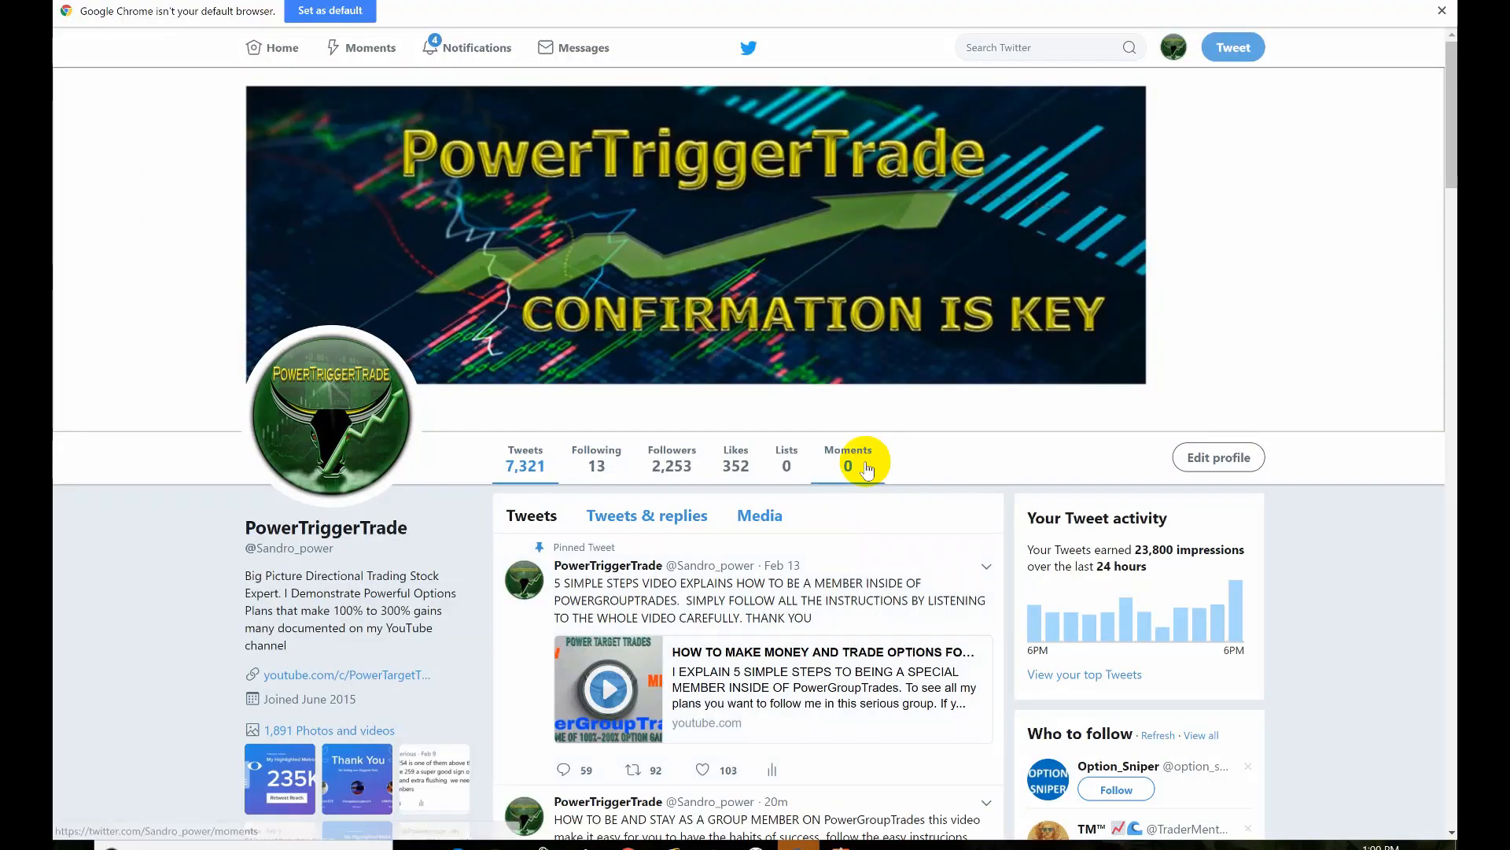
pyautogui.scroll(-3)
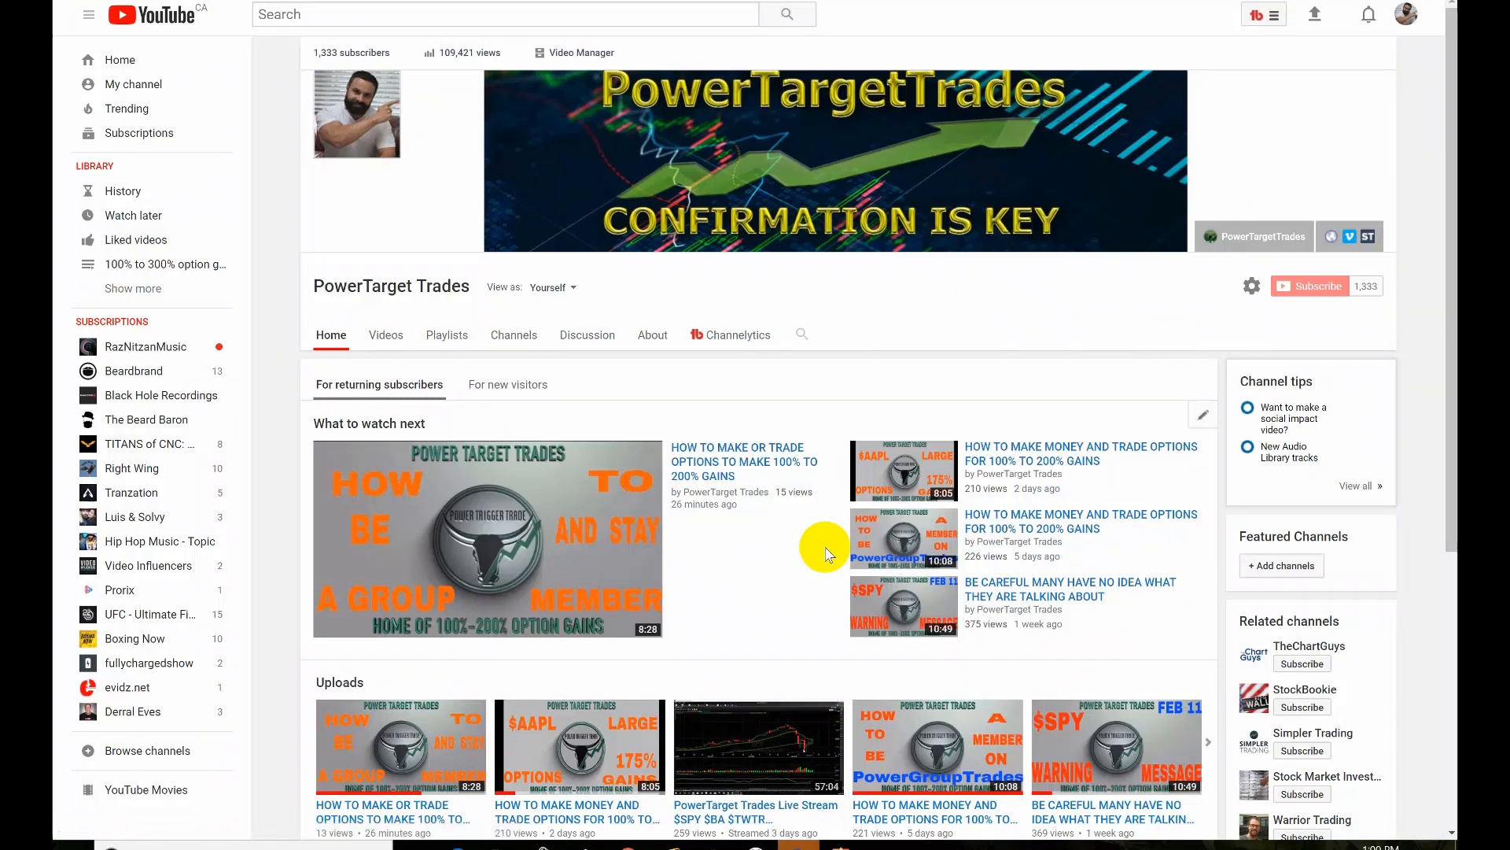
pyautogui.scroll(-3)
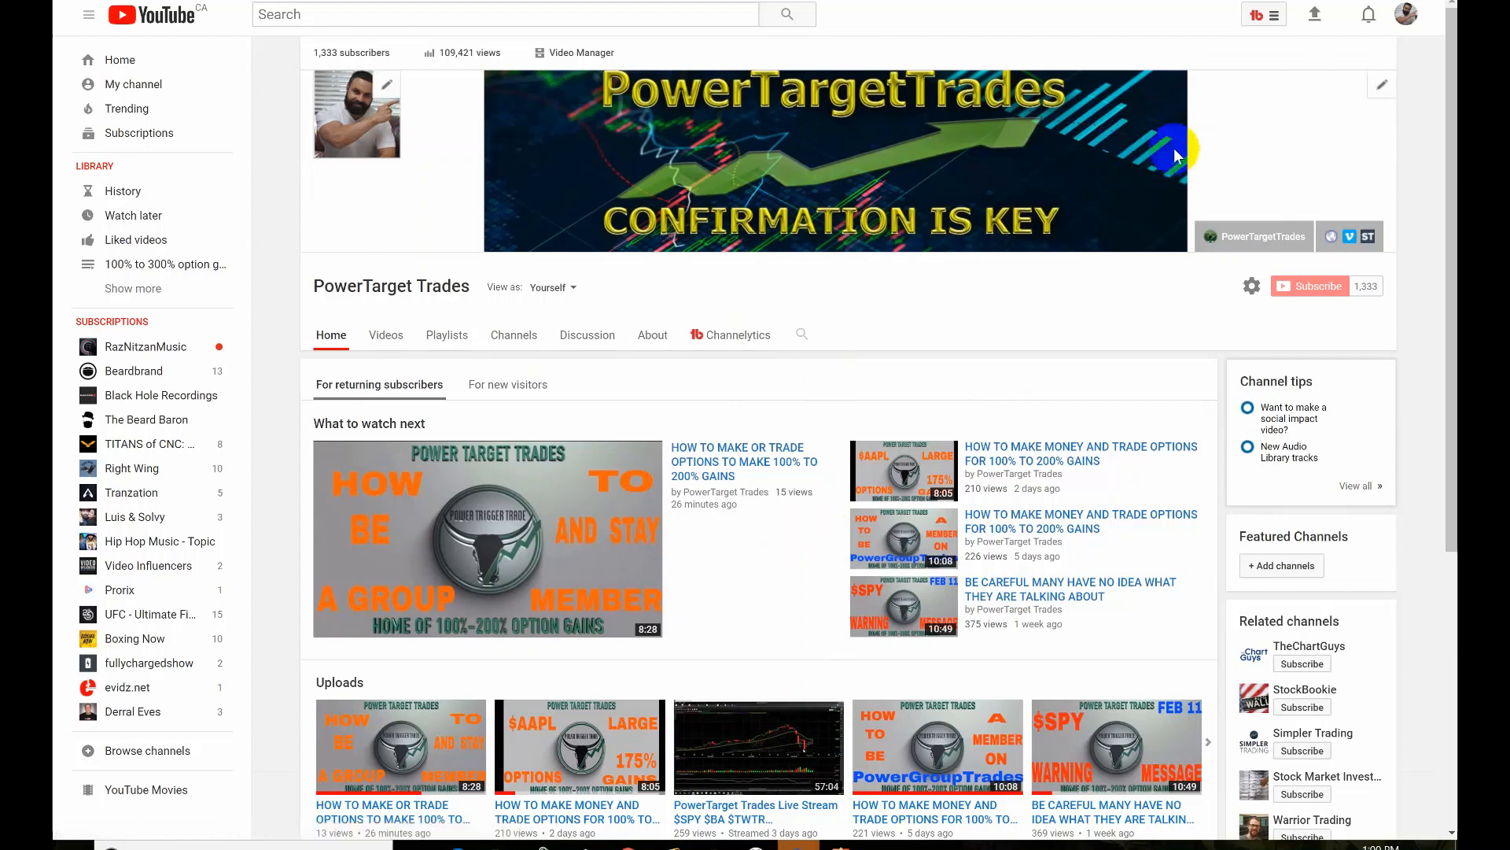
pyautogui.moveTo(853, 392)
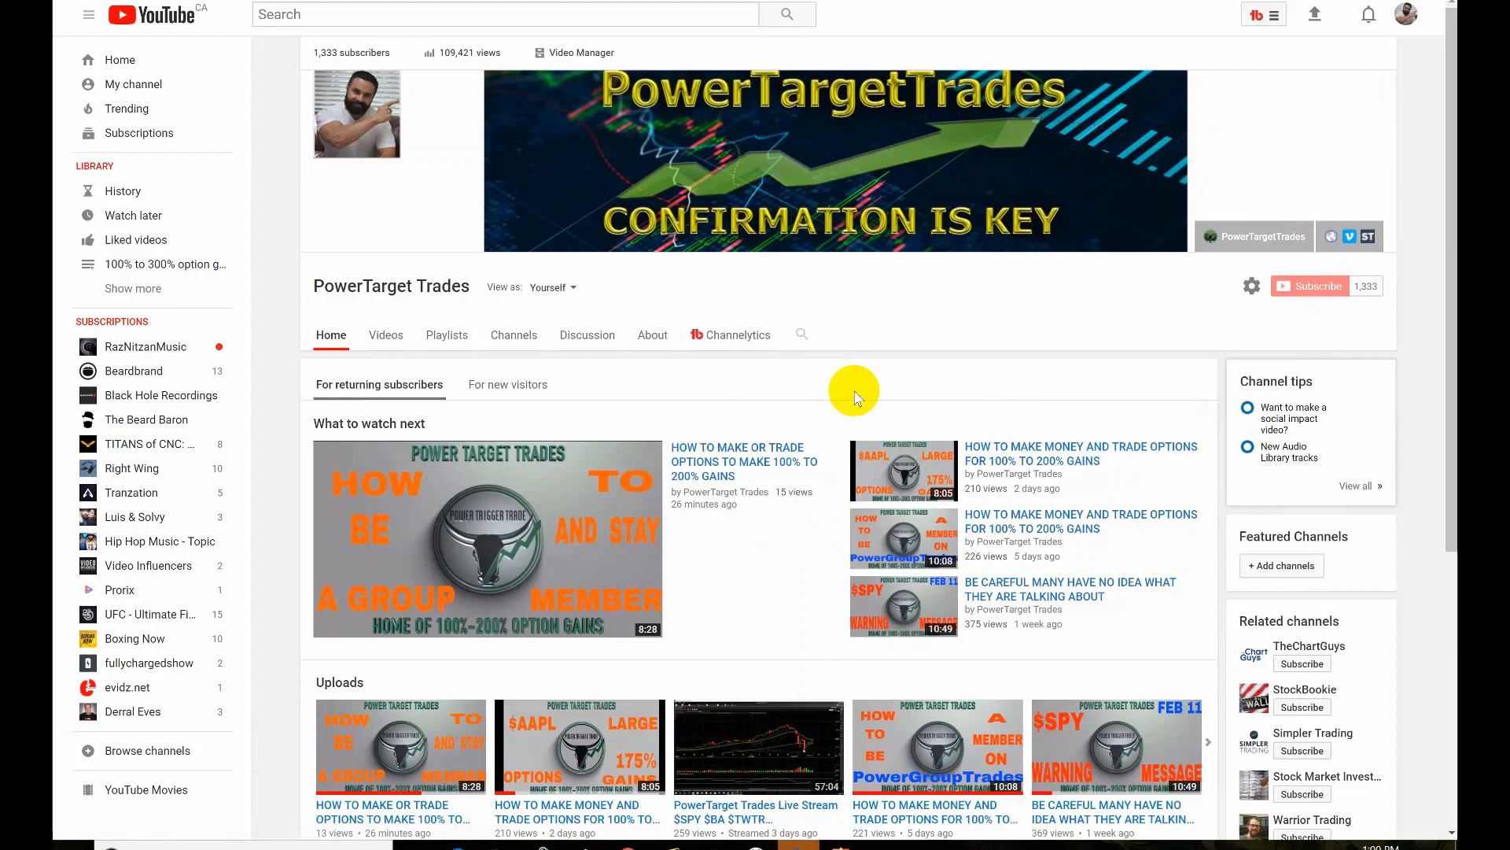